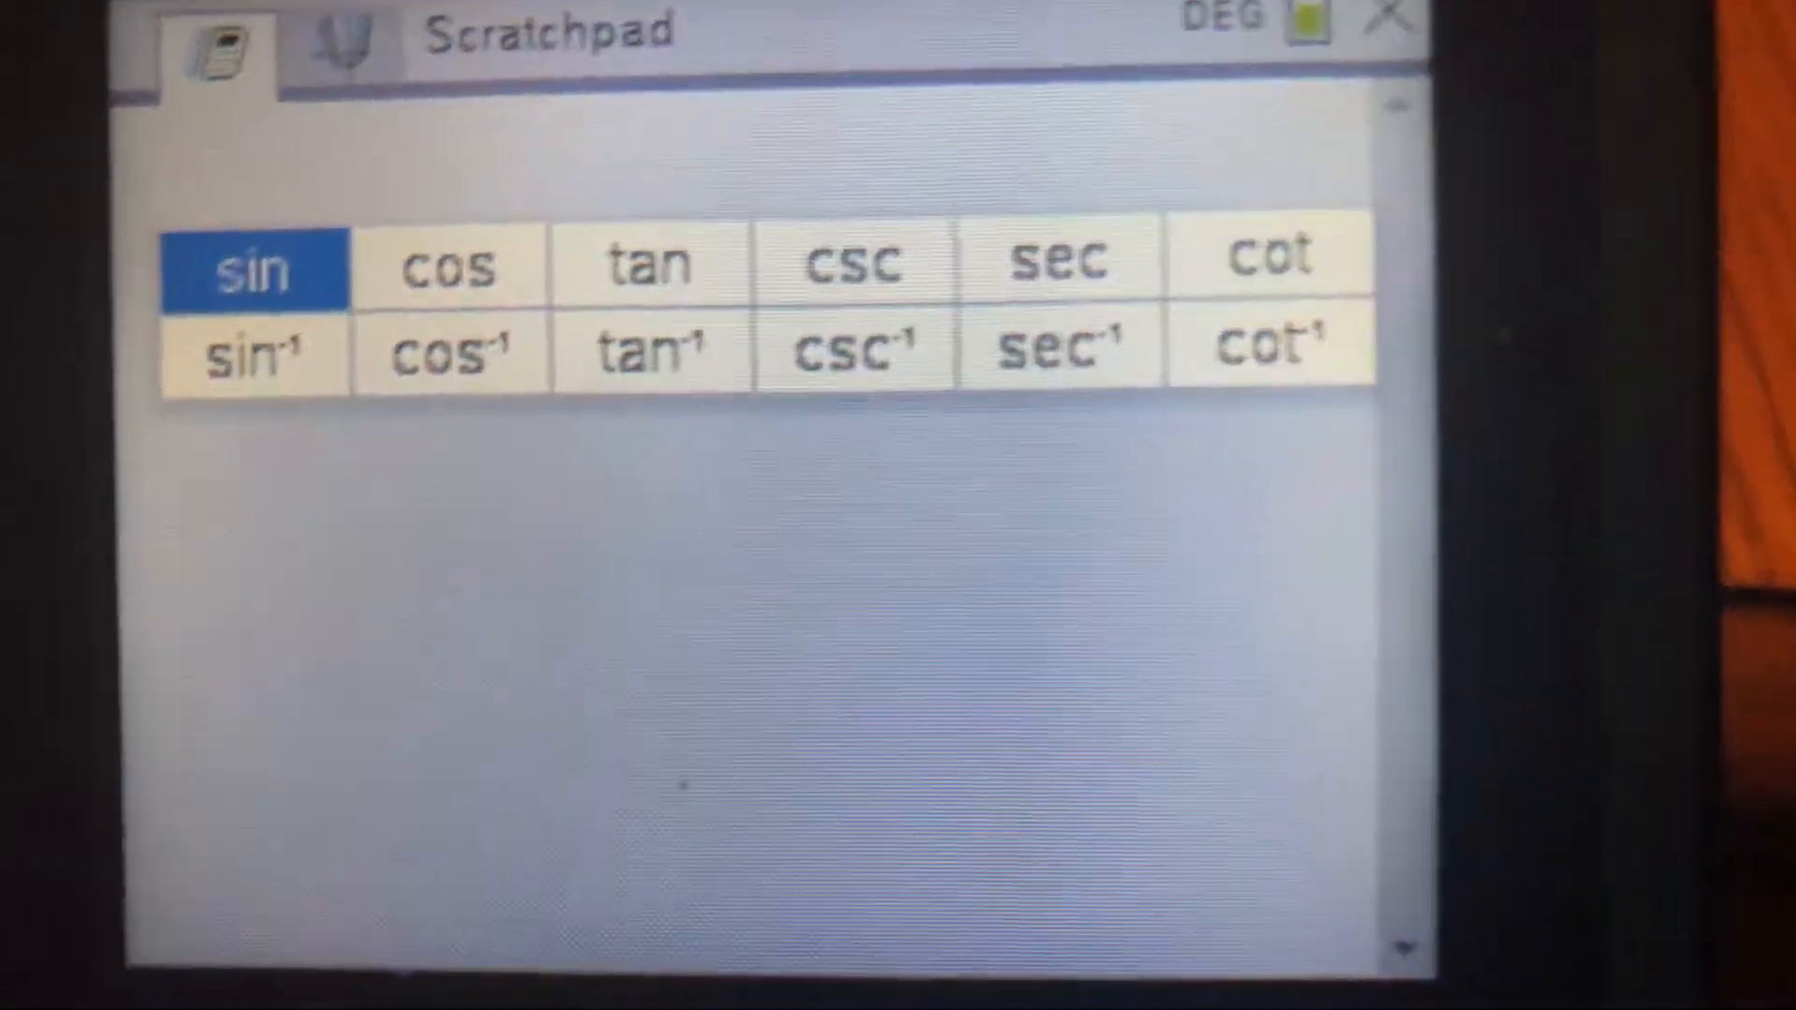
- Evaluate sin(60) in degree mode to get 0.866025
click(252, 264)
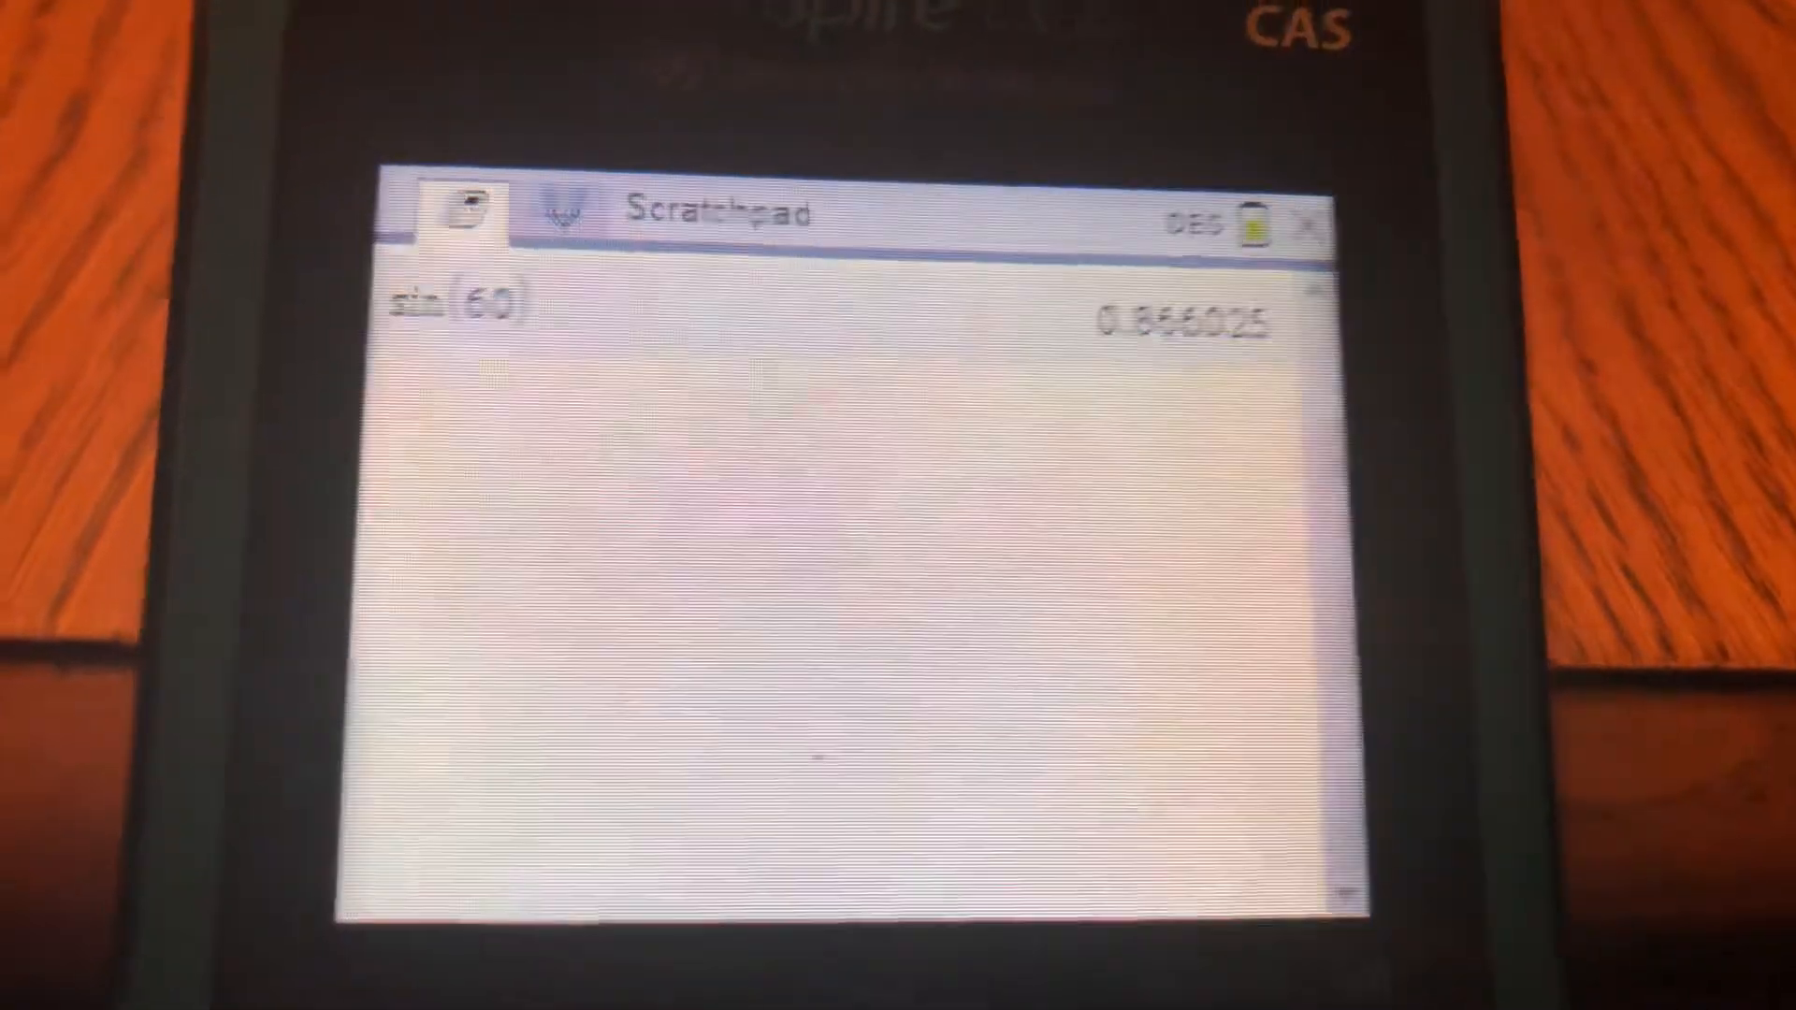
text(5)
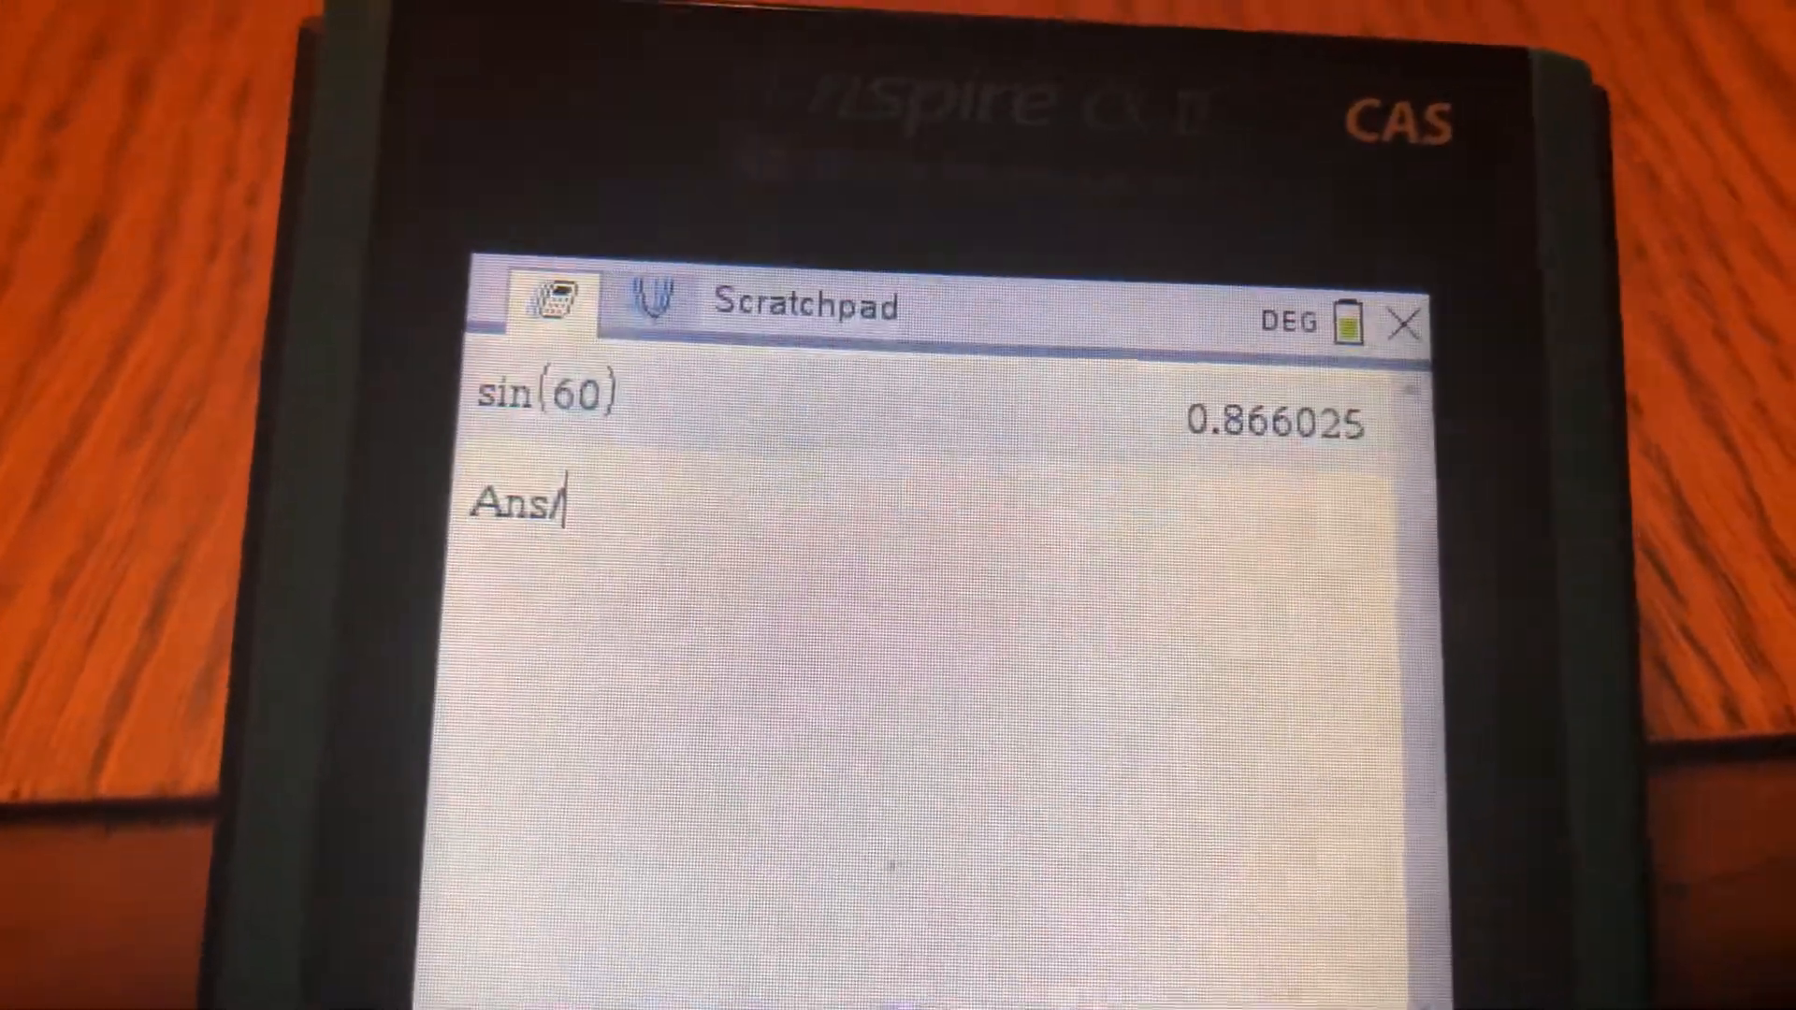
- Divide the previous answer by 5, giving 0.173205
text(/5)
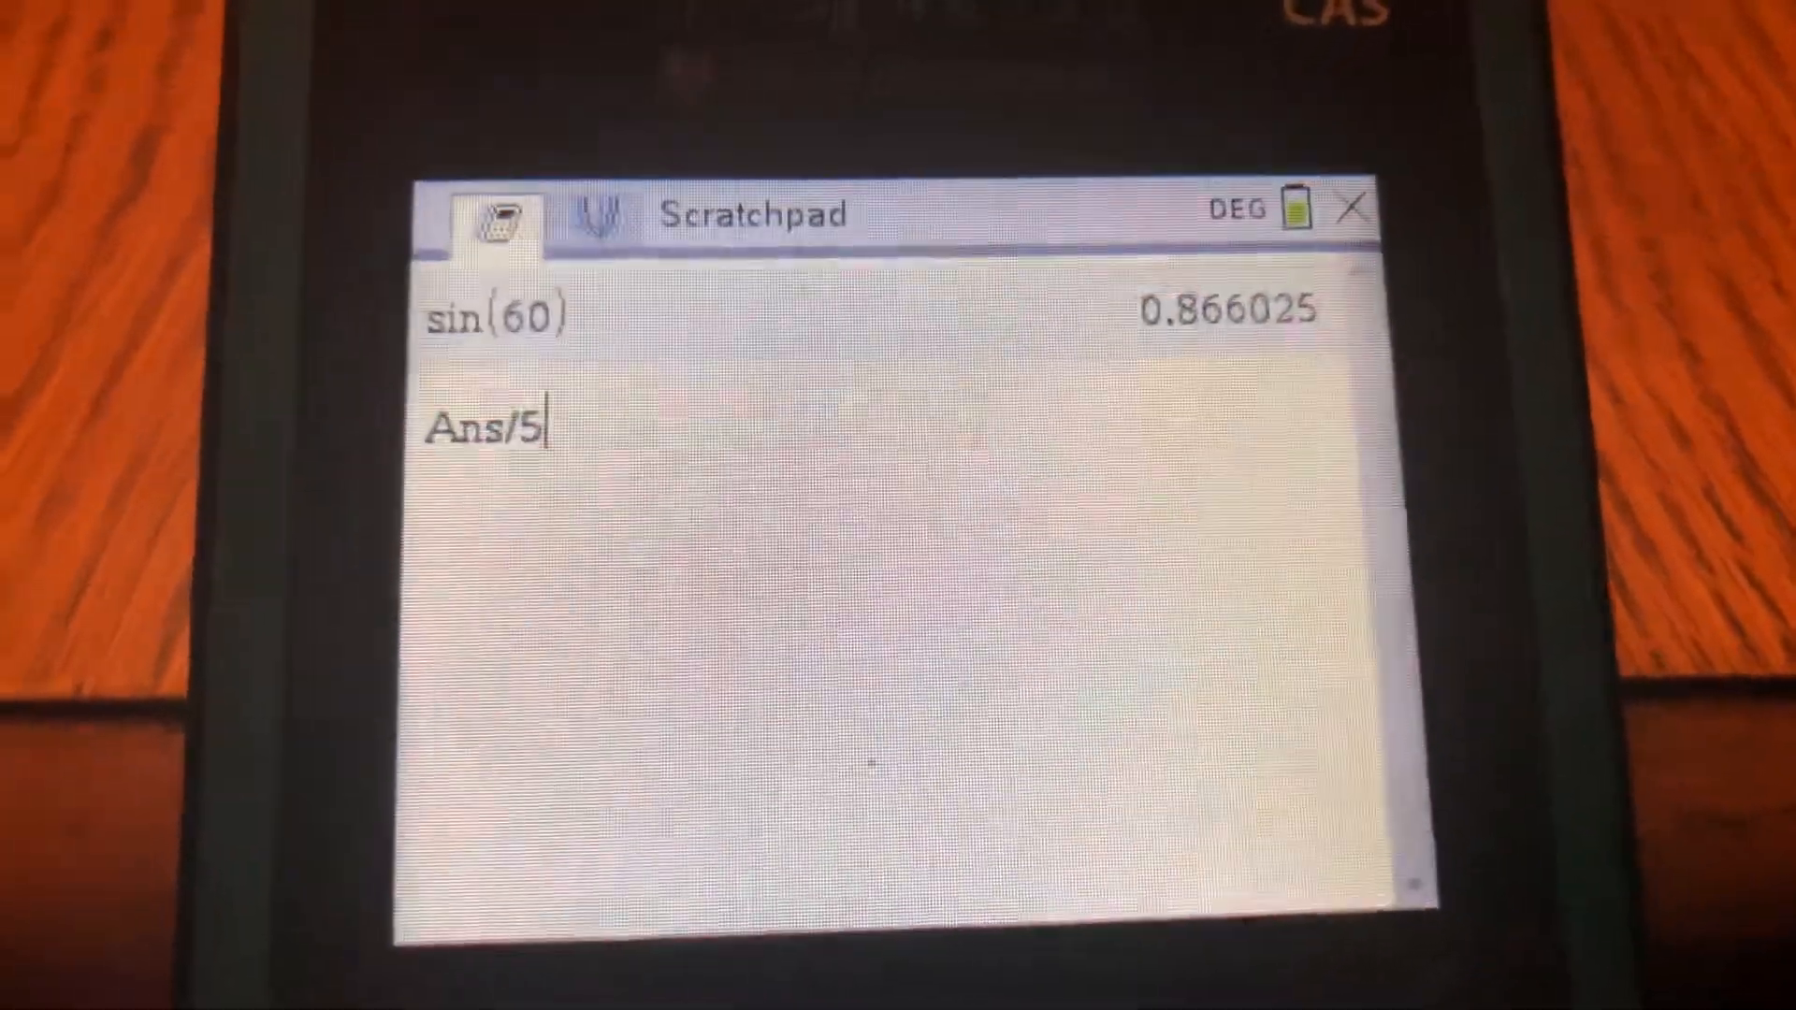
key(enter)
text(sin⁻¹(0)
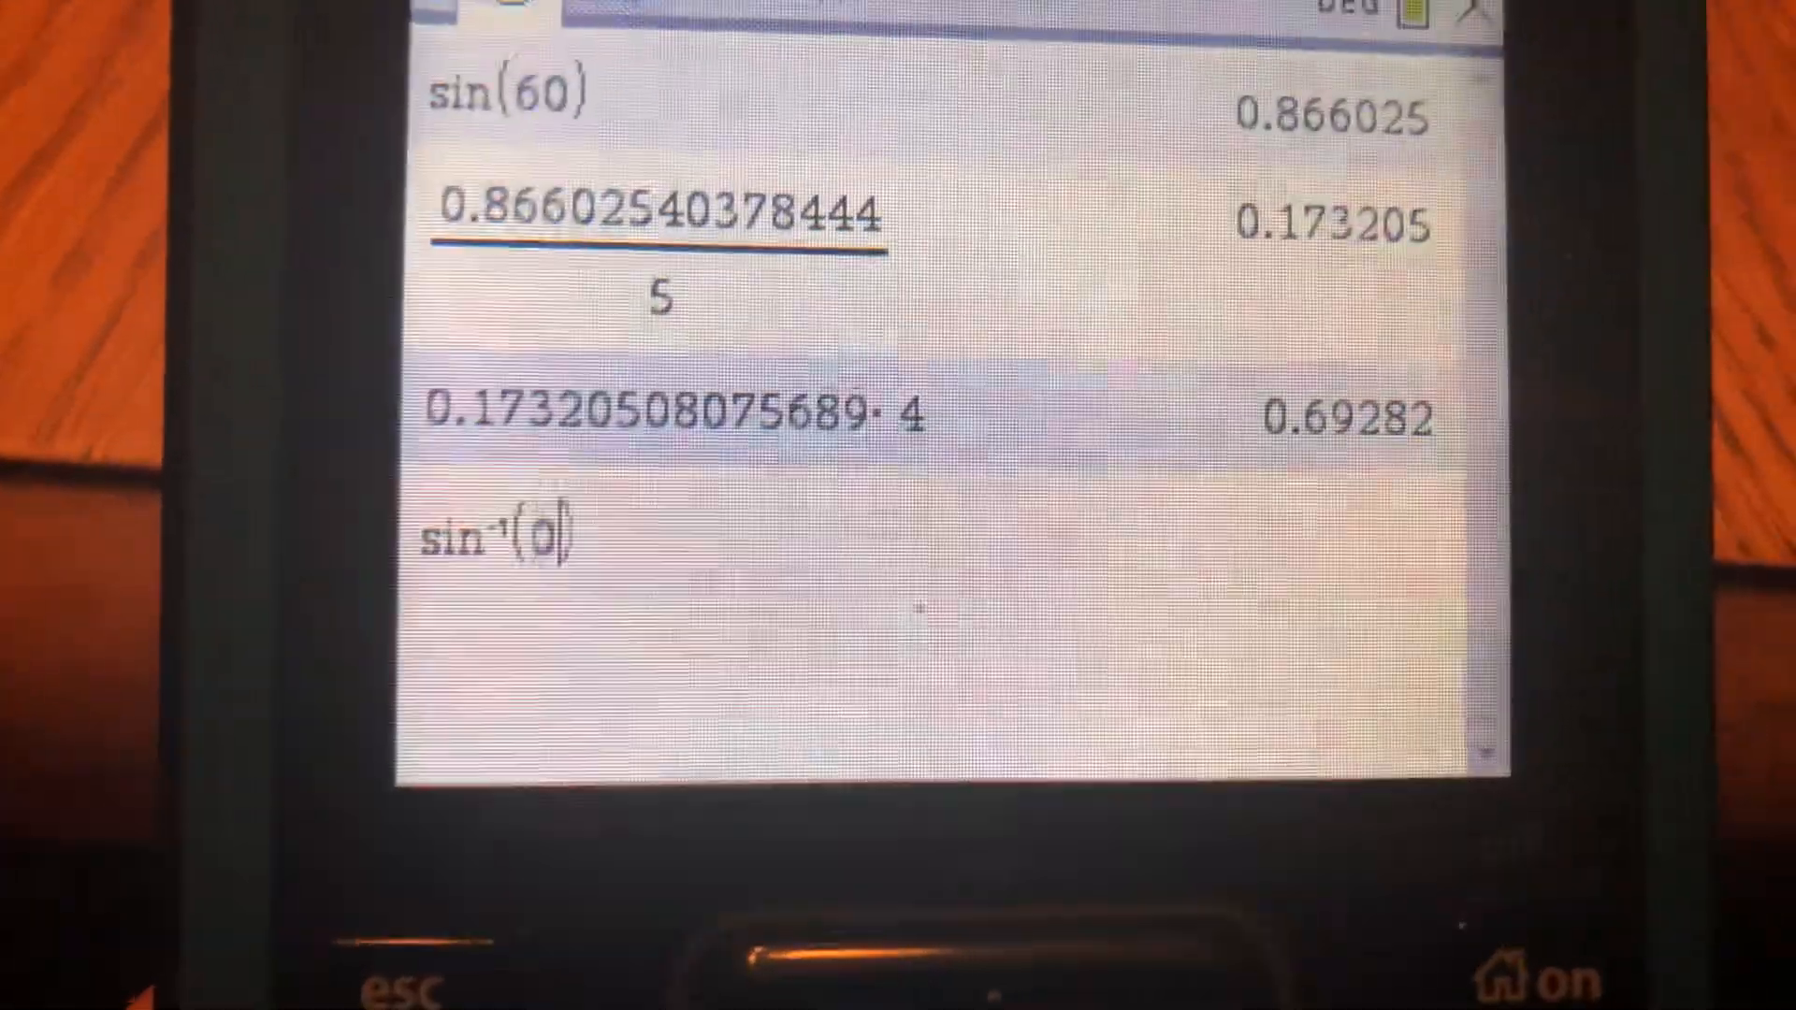
- Evaluate the inverse sine of 0.69282, giving 43.8538 degrees
text(.)
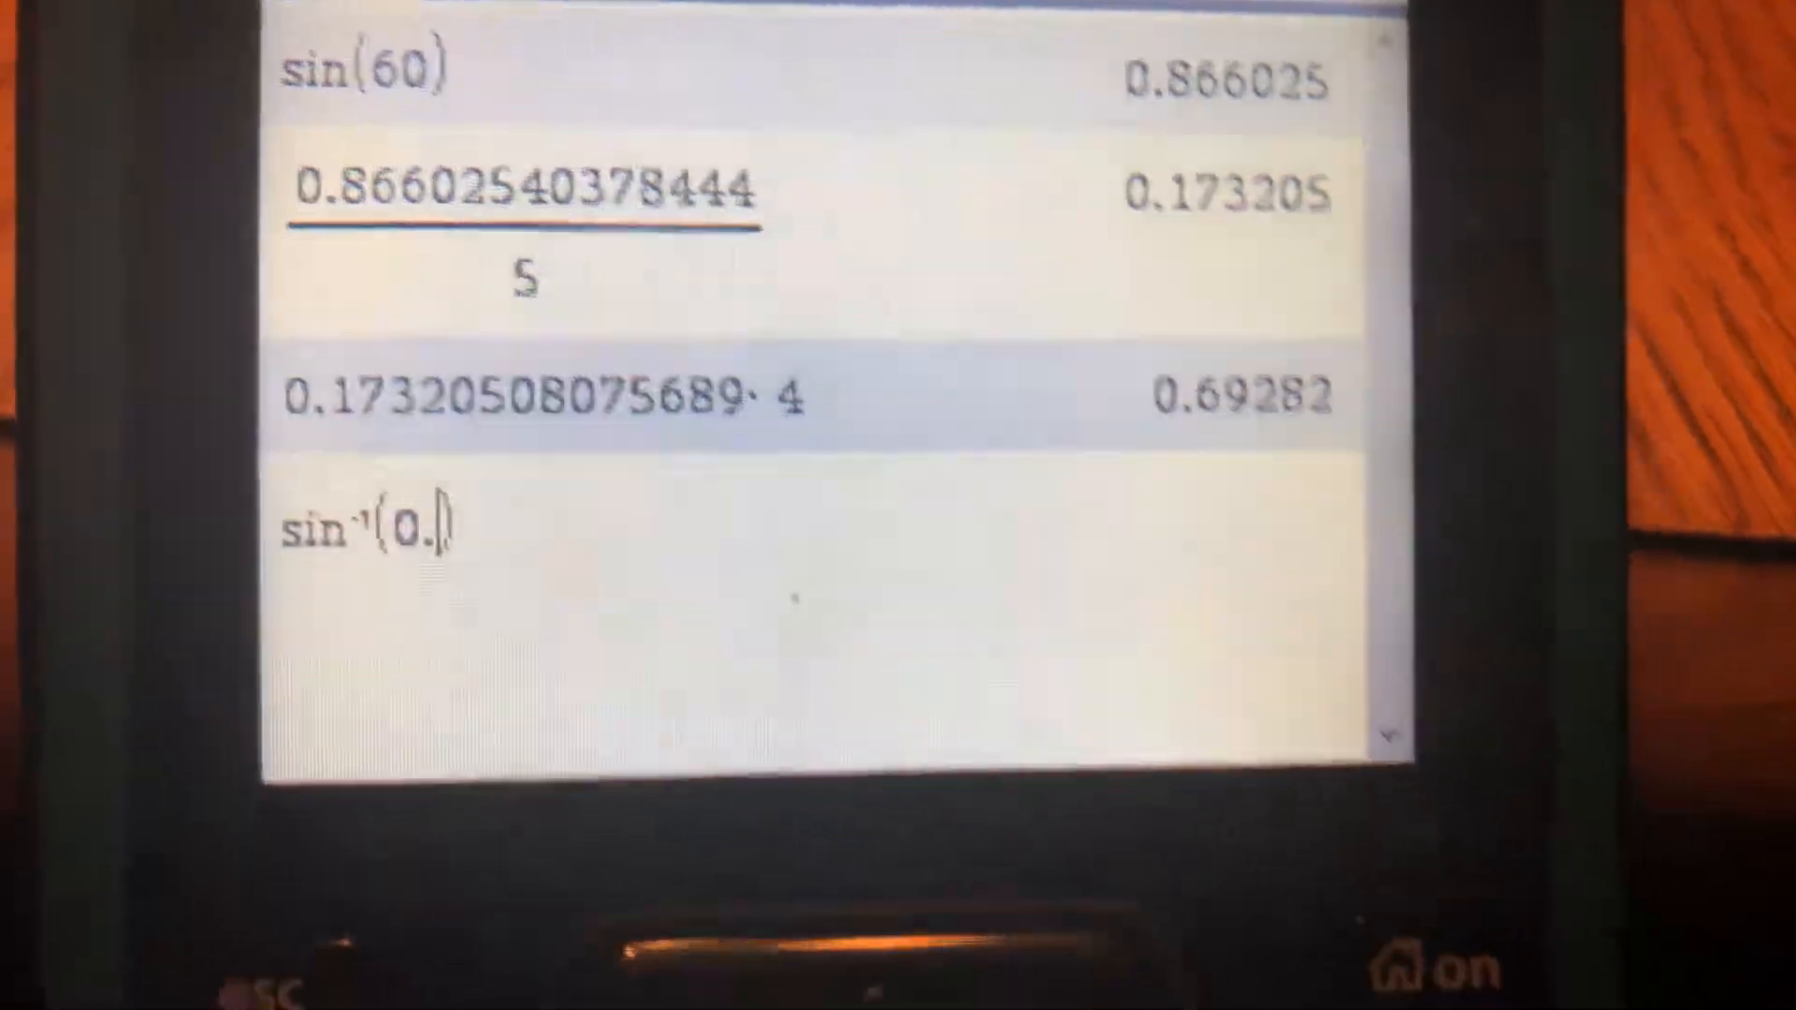
text(69282)
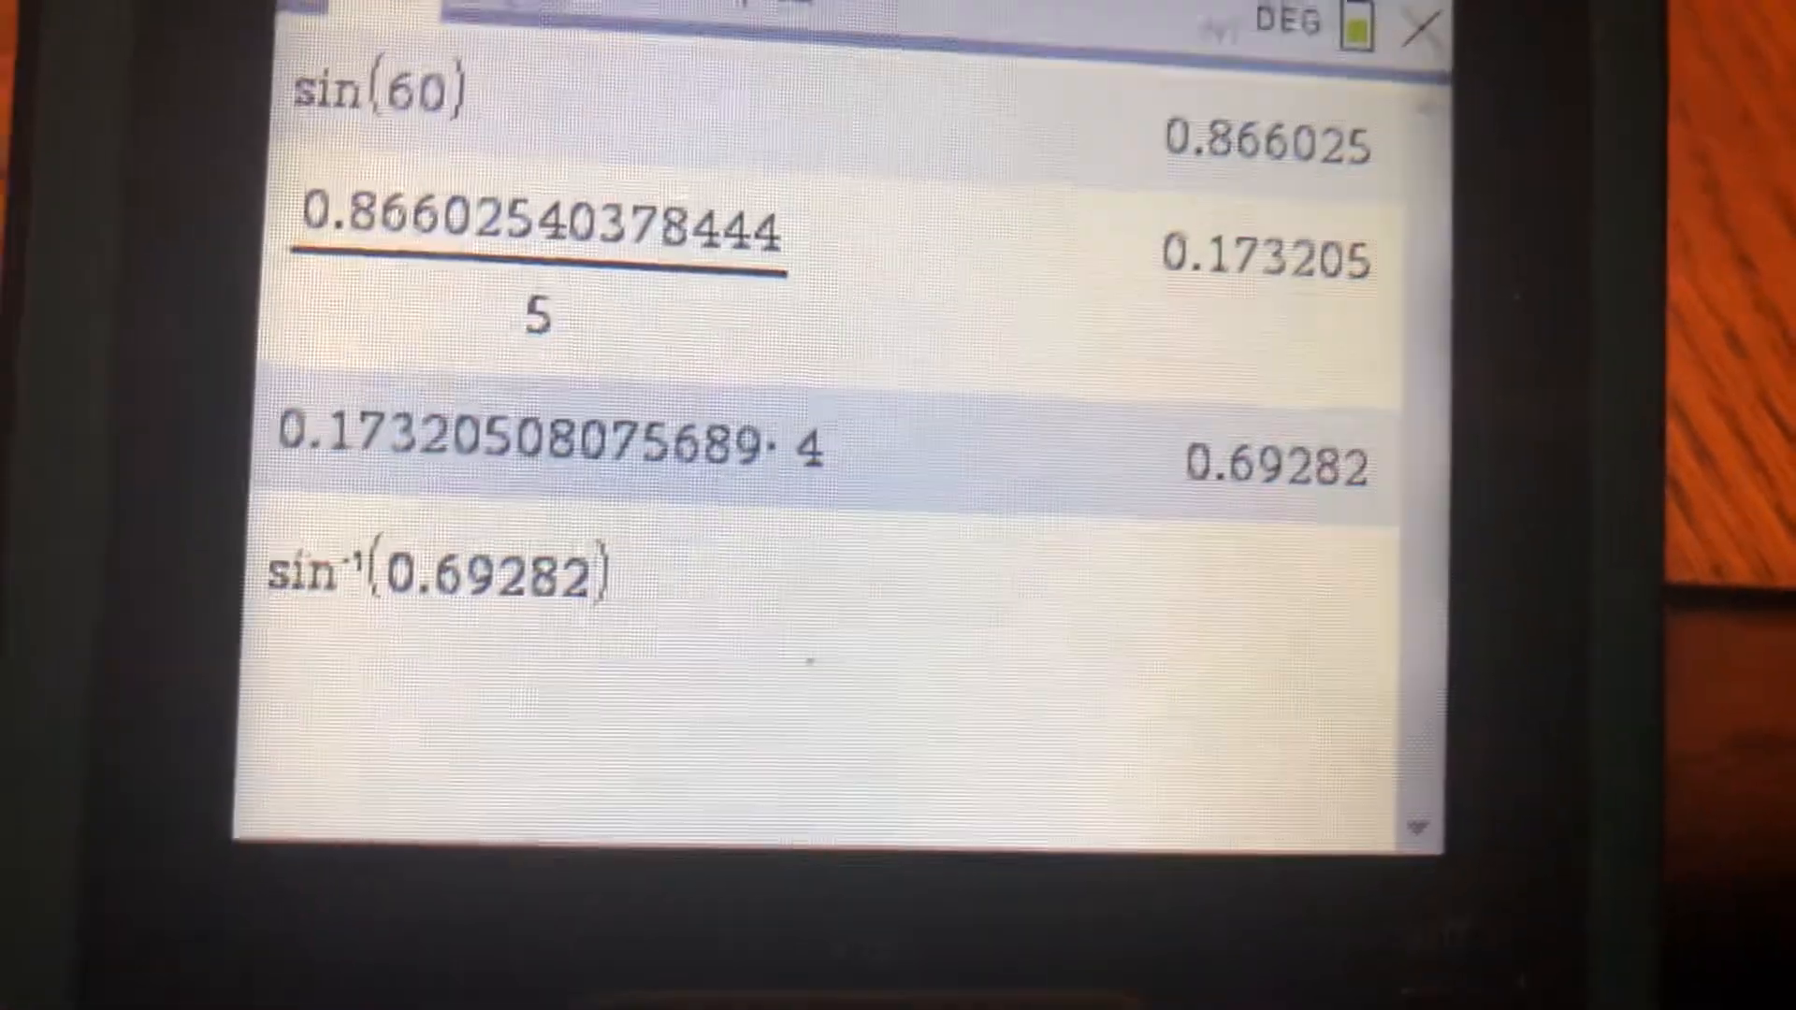
key(enter)
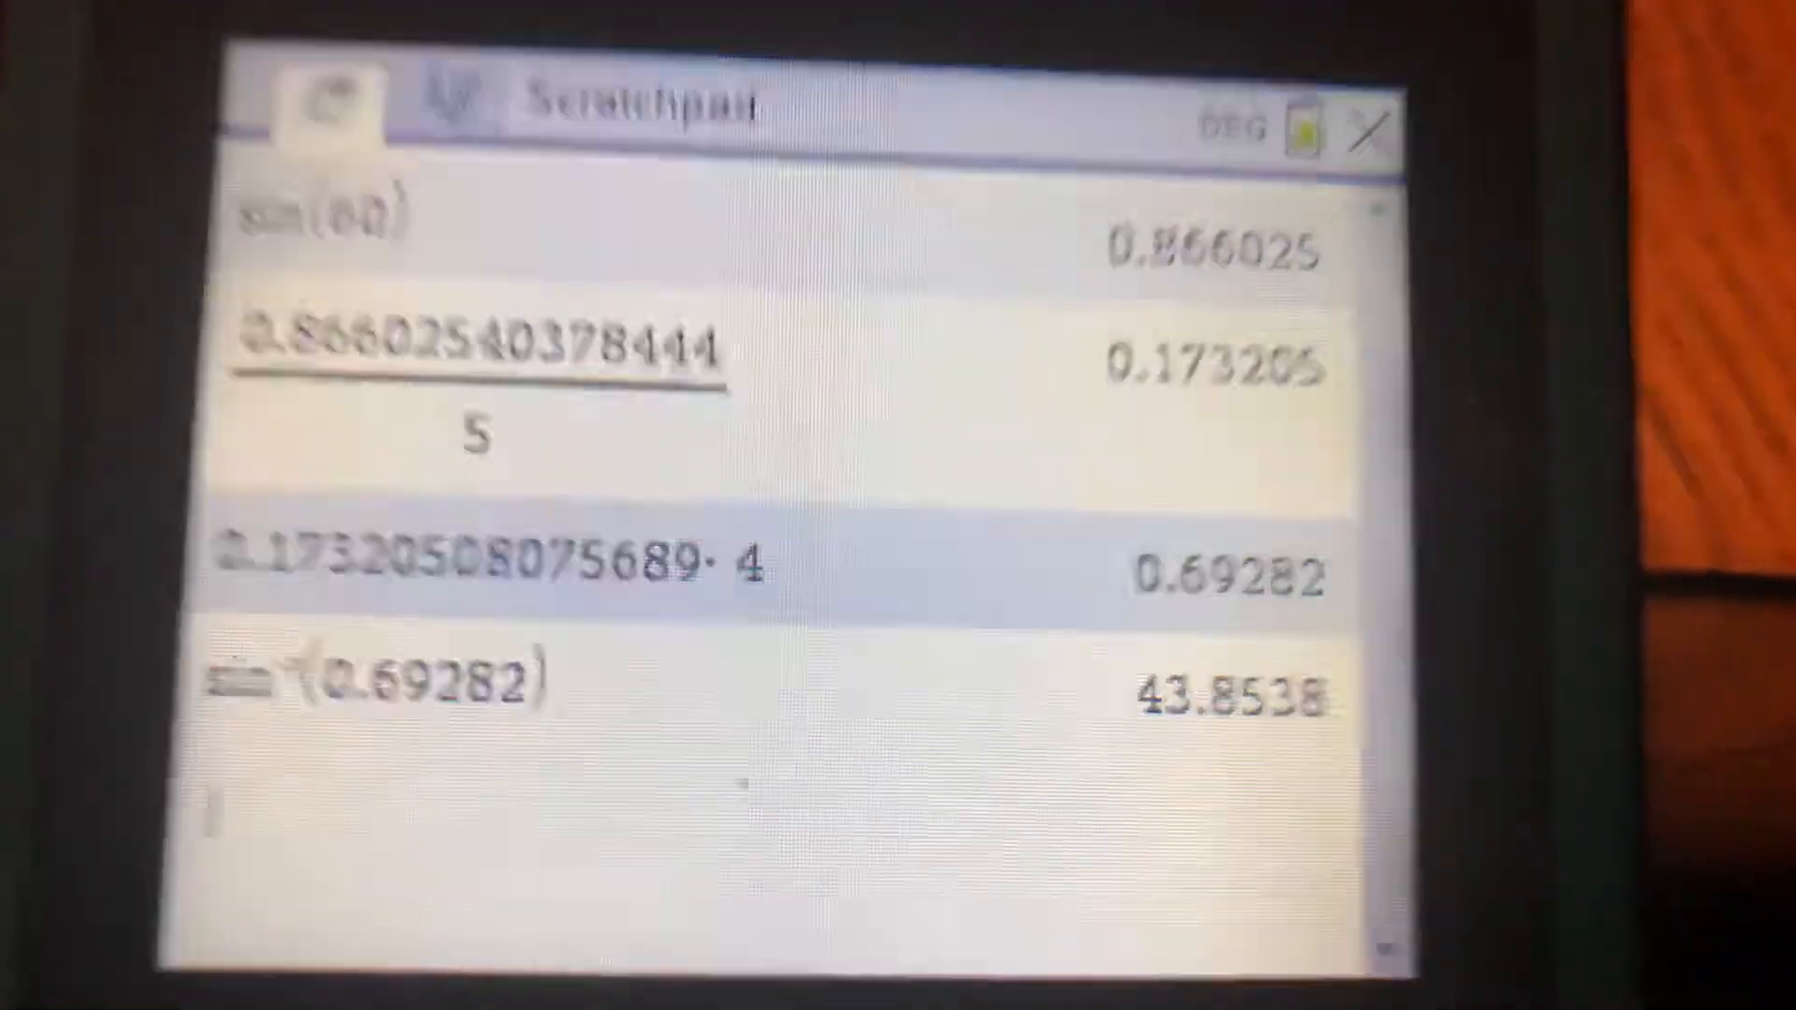